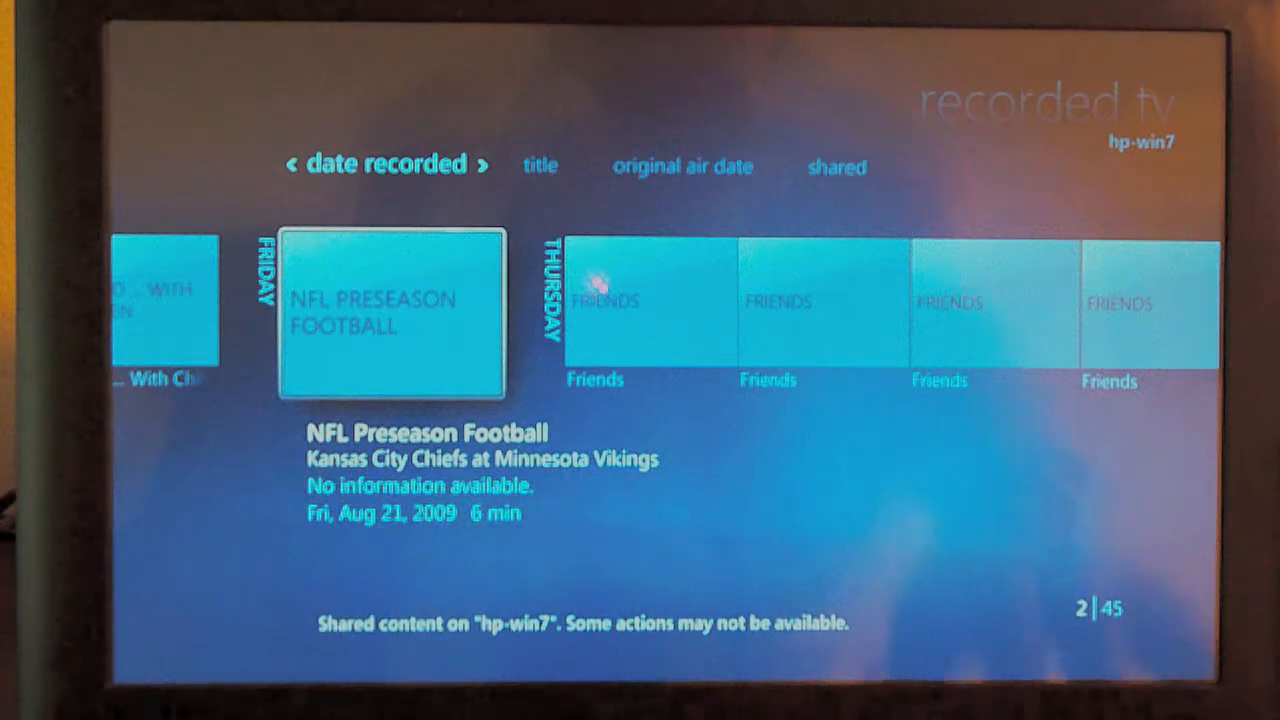
# Play the shared NFL Preseason Football recording from the hp-win7 Recorded TV library
pyautogui.click(392, 316)
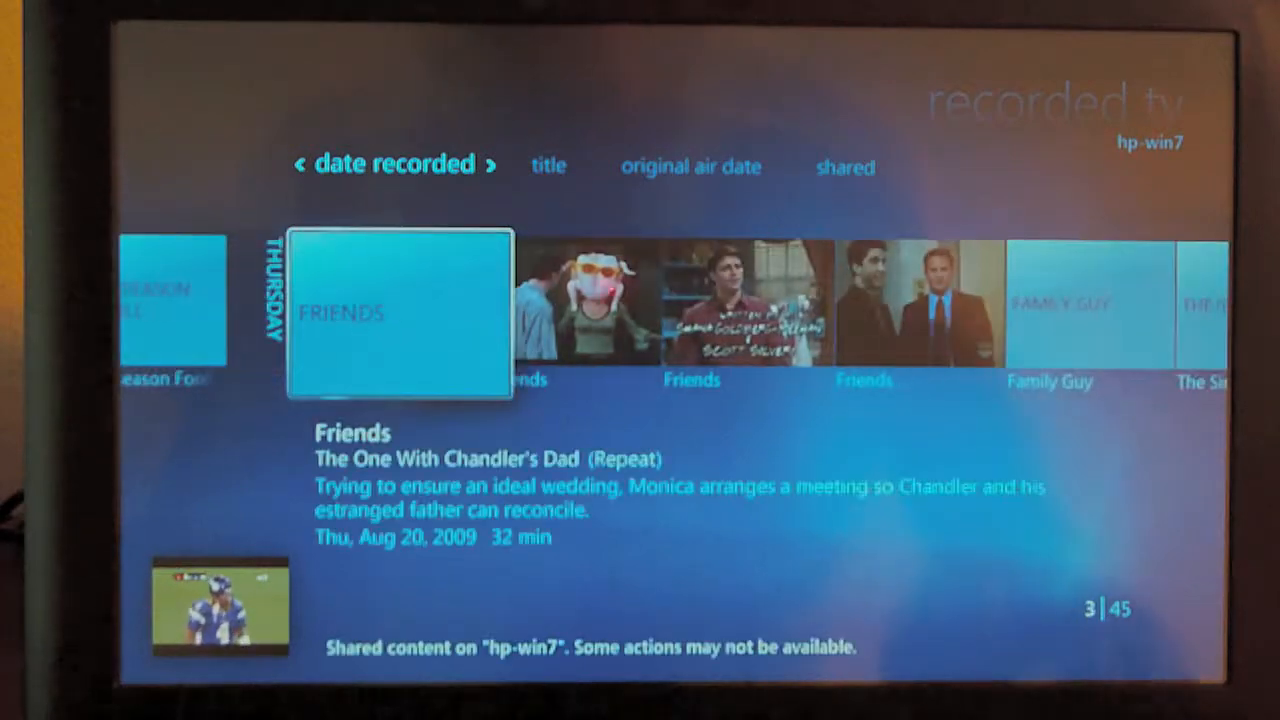
# Move to the Friends episode 'The One With the Vows' and play it full screen
pyautogui.click(398, 316)
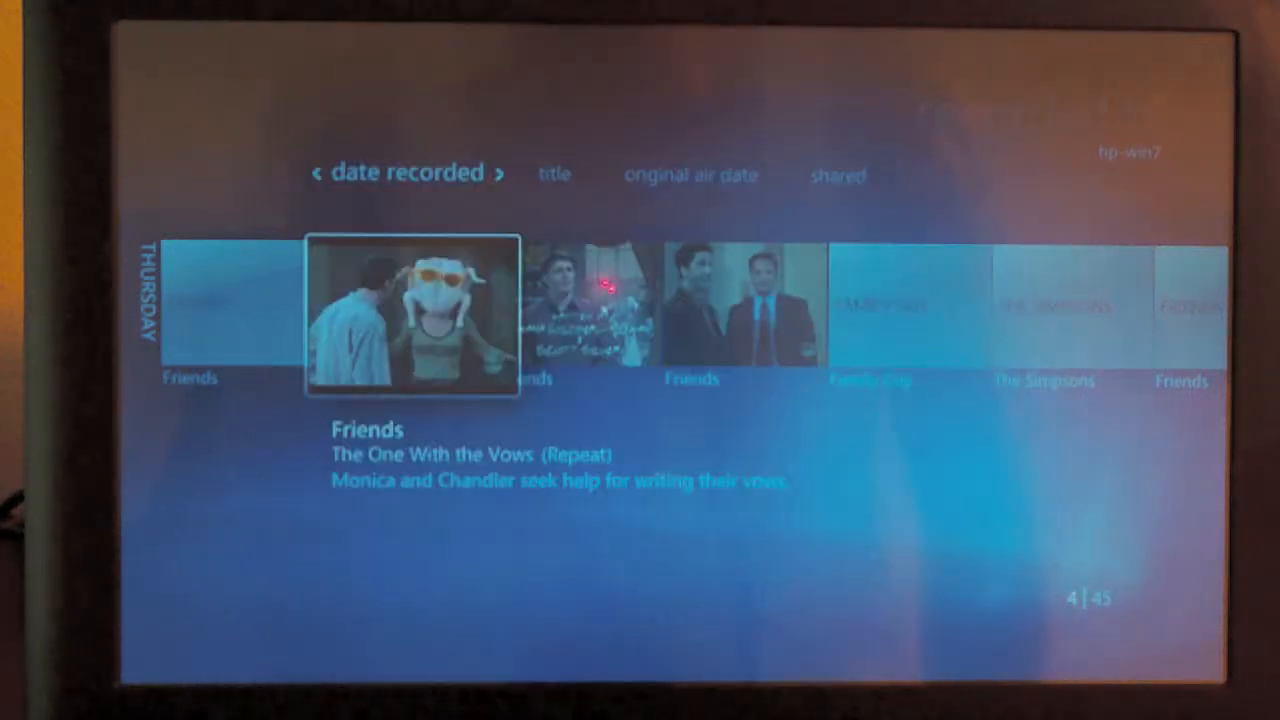
pyautogui.click(412, 316)
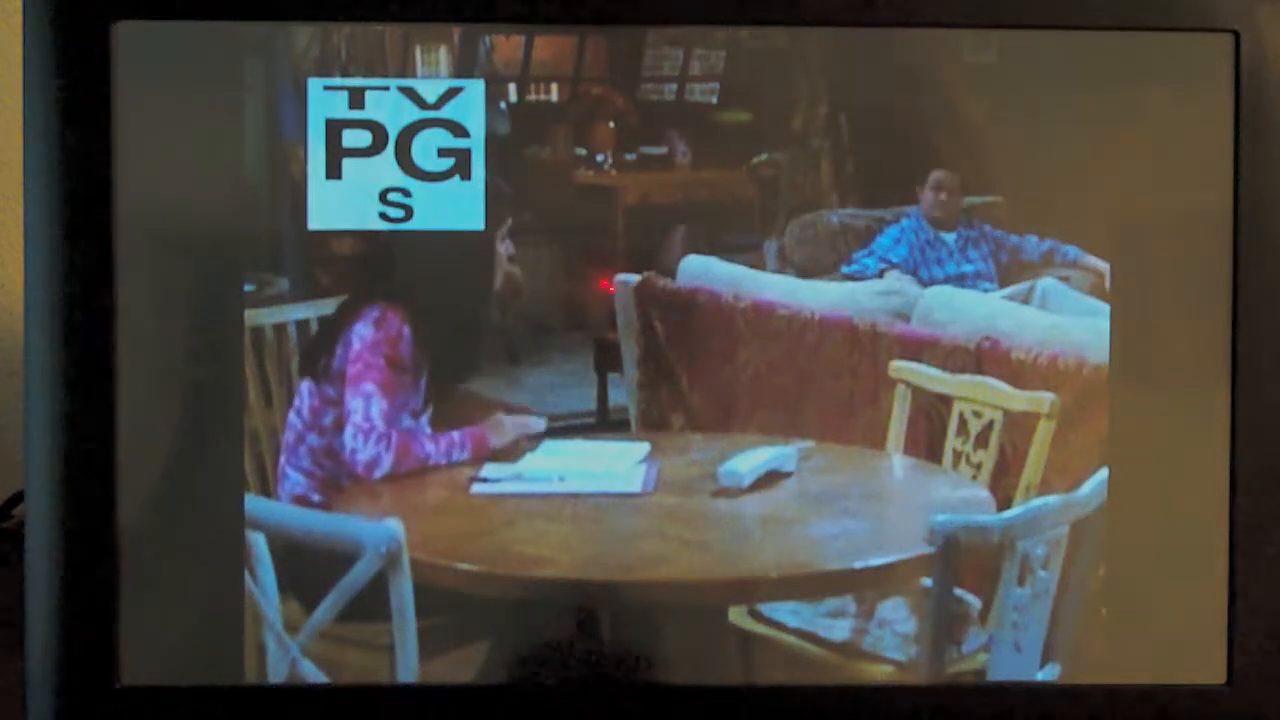